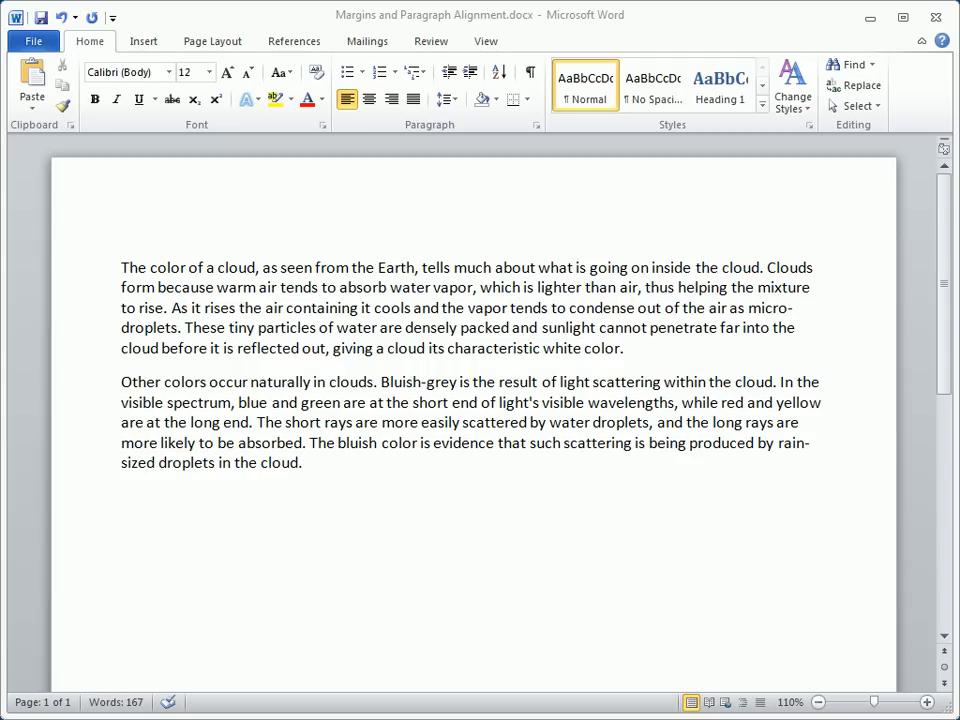
# - Enable Show text boundaries in Word Options > Advanced so the text area is outlined on the page
pyautogui.click(302, 462)
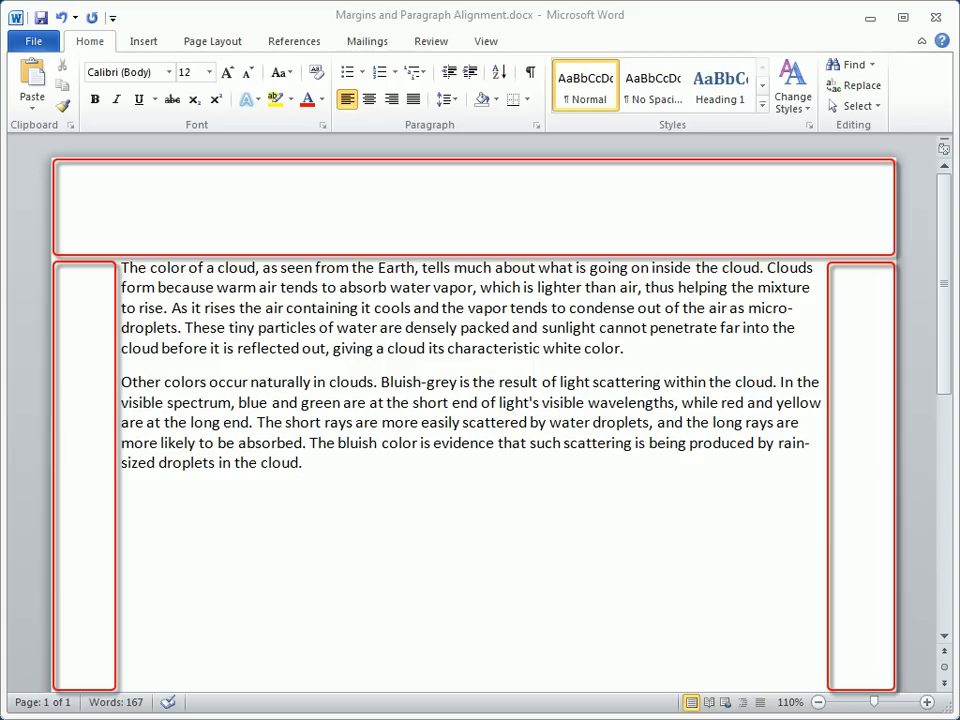
pyautogui.click(302, 462)
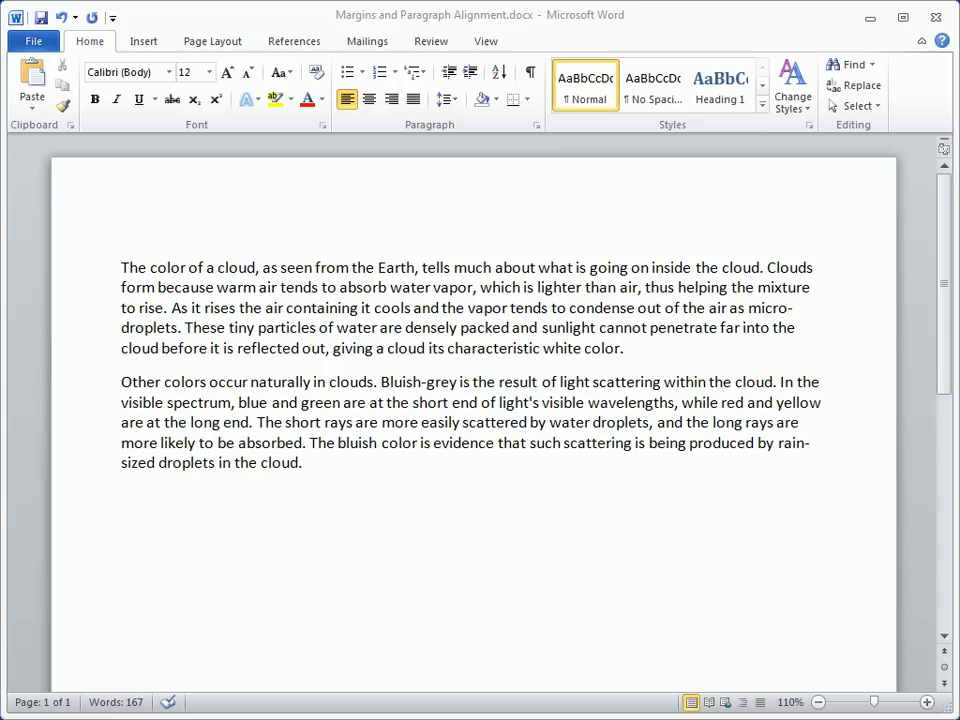
pyautogui.click(304, 462)
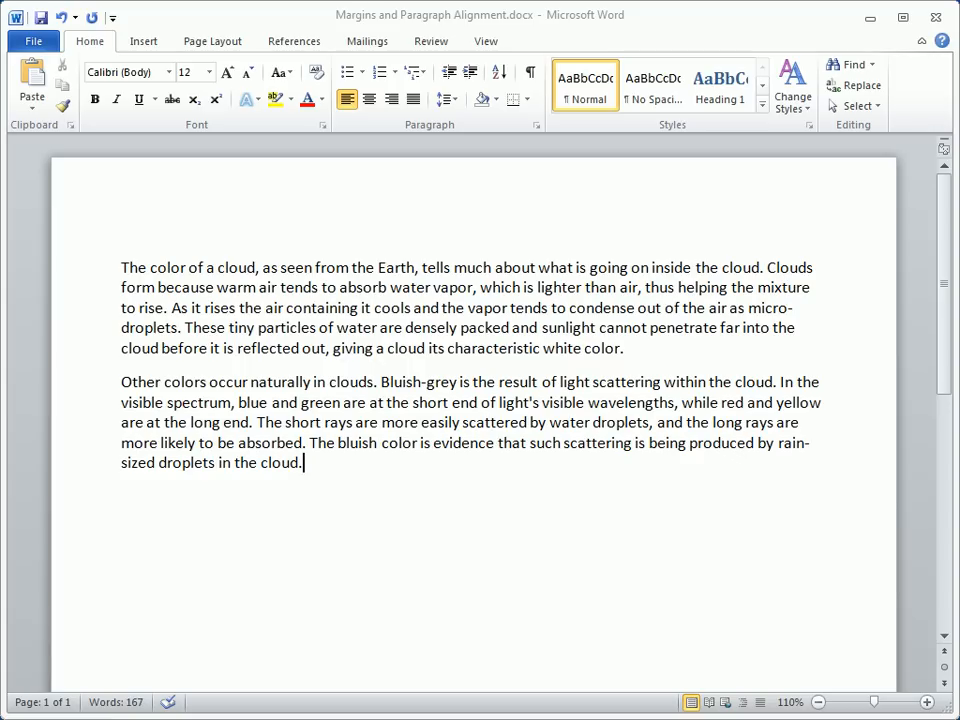
pyautogui.click(32, 40)
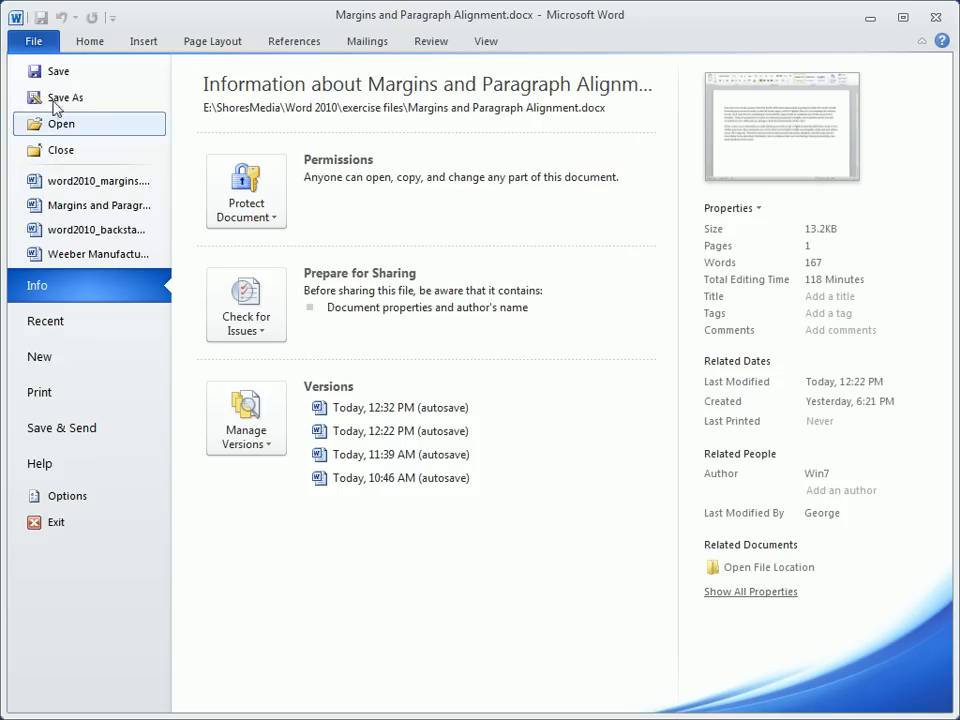
pyautogui.click(68, 496)
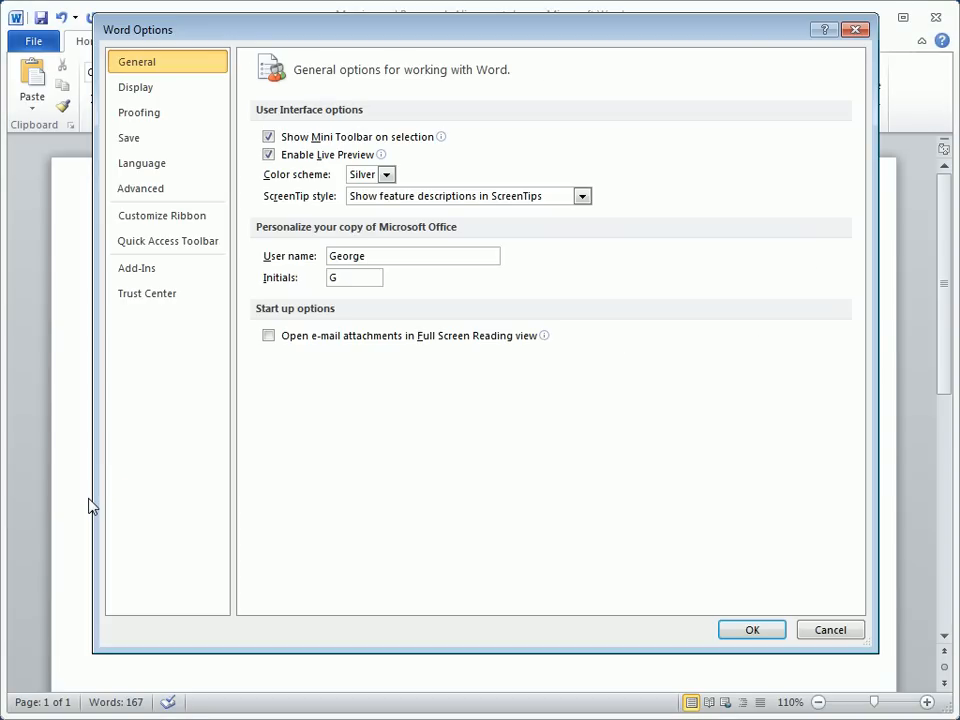
pyautogui.moveTo(92, 214)
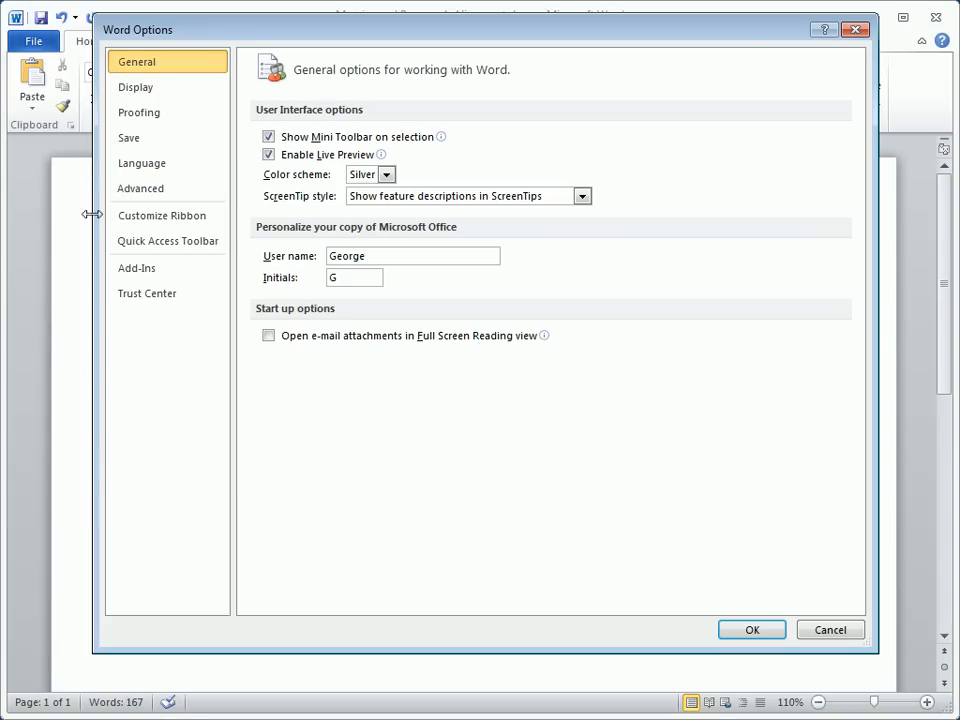
pyautogui.click(140, 188)
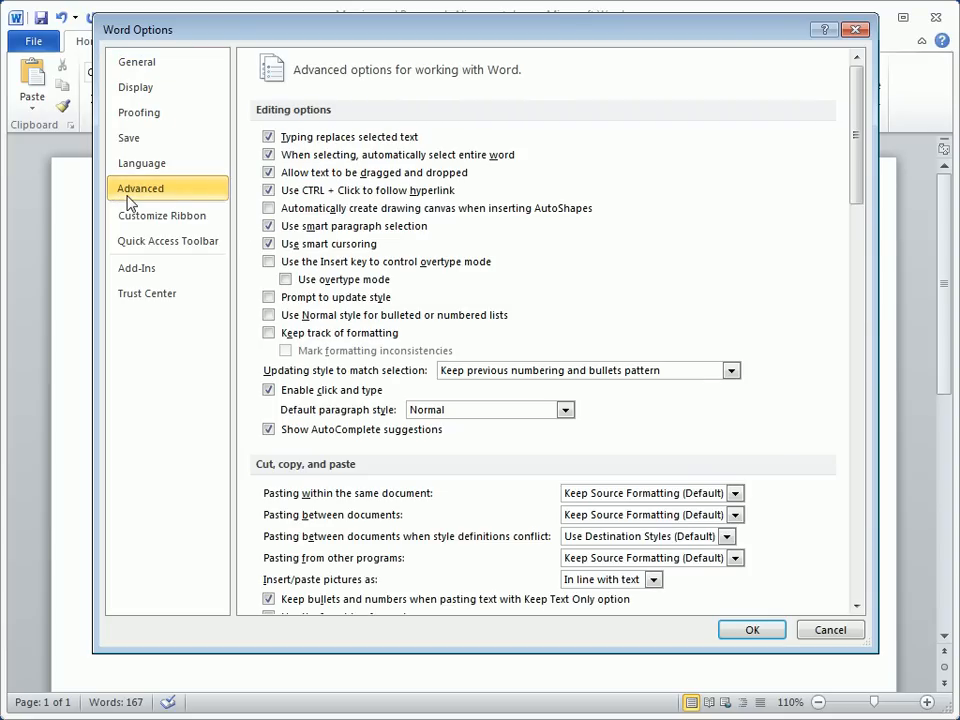
pyautogui.click(268, 208)
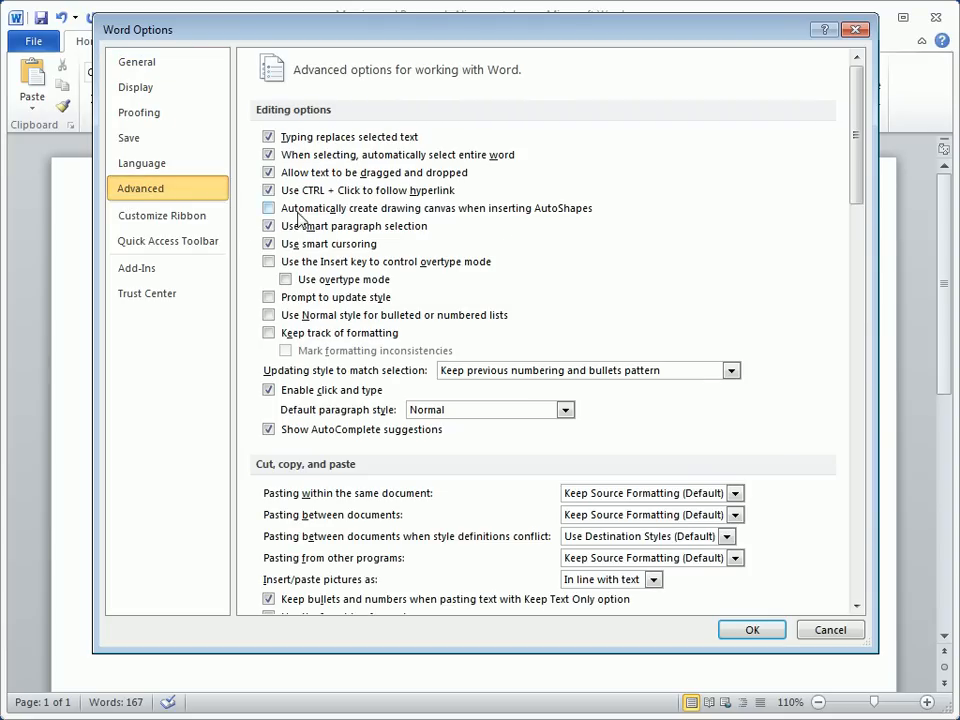
pyautogui.scroll(-3)
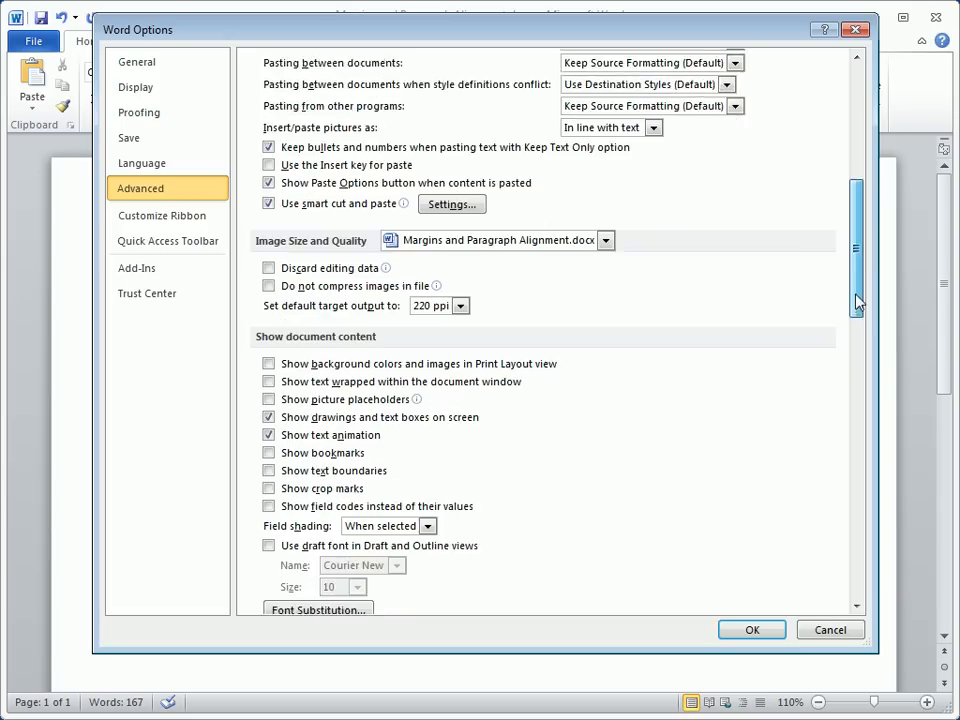
pyautogui.scroll(-3)
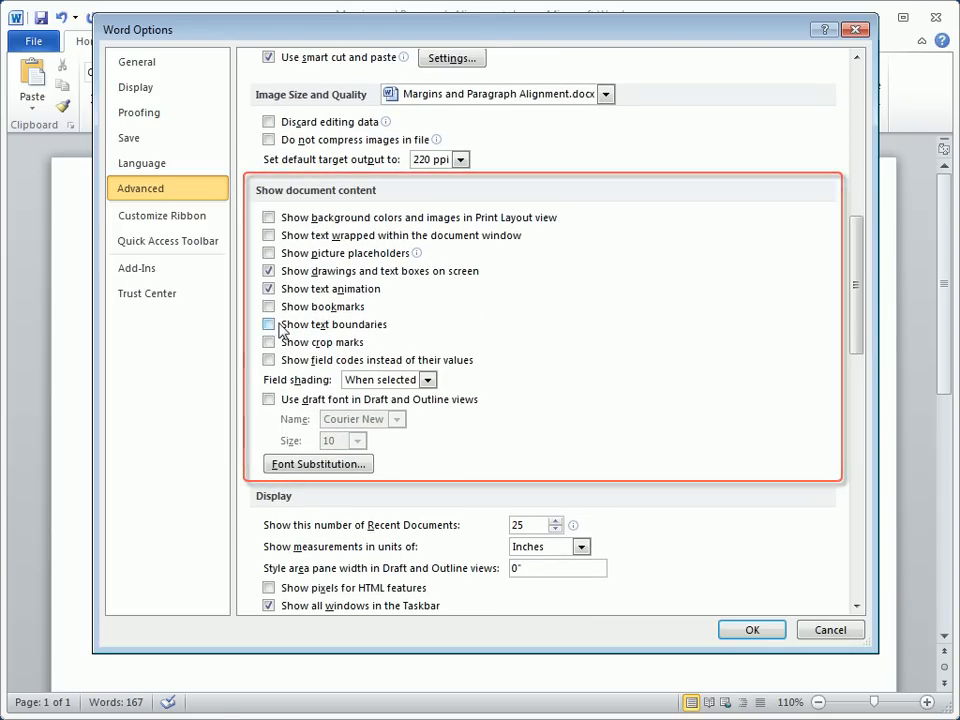
pyautogui.click(268, 324)
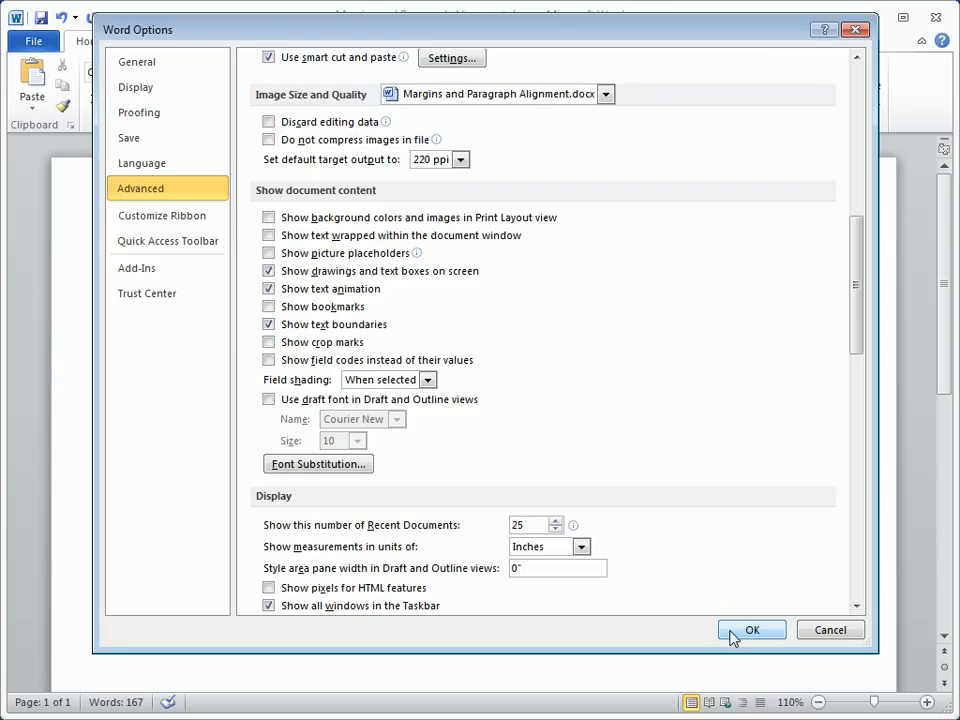
pyautogui.click(752, 630)
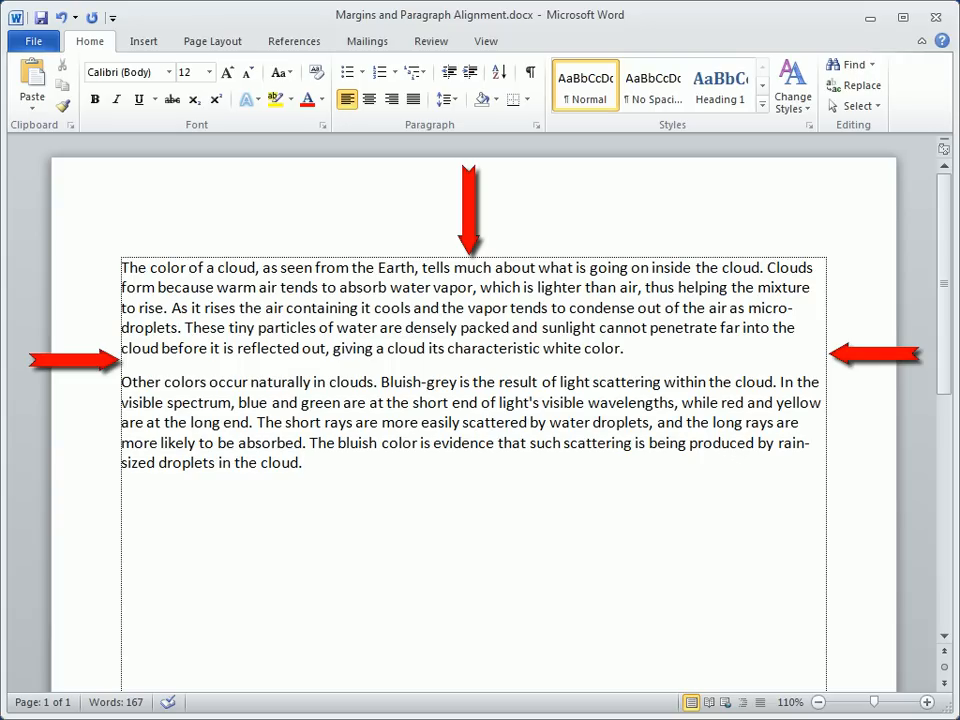
# - Return to the document and display the Page Layout ribbon commands
pyautogui.click(304, 462)
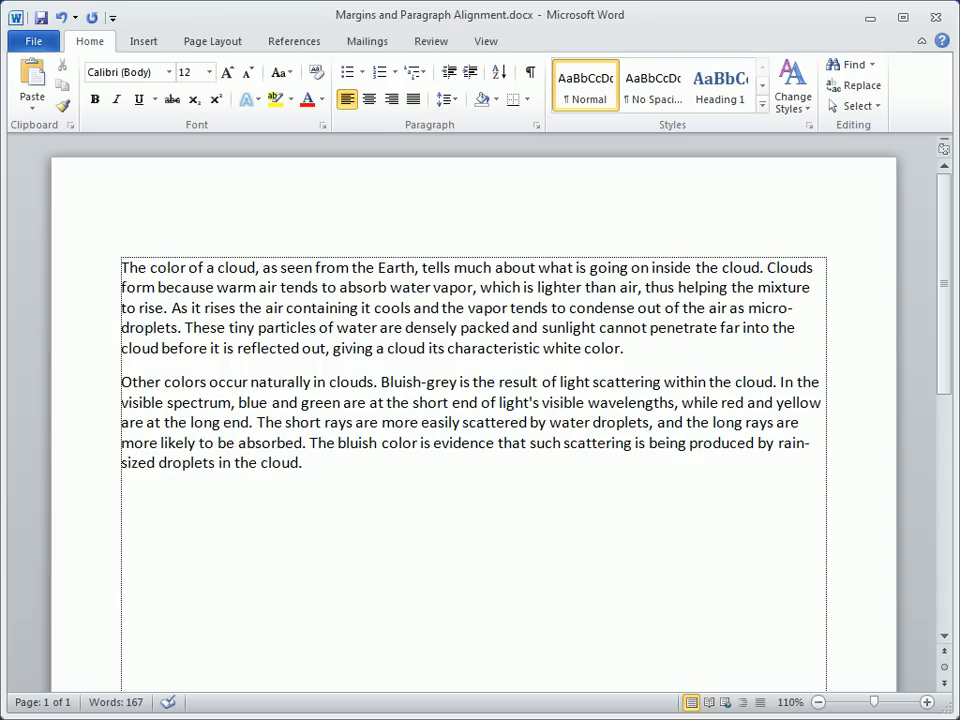
pyautogui.click(212, 40)
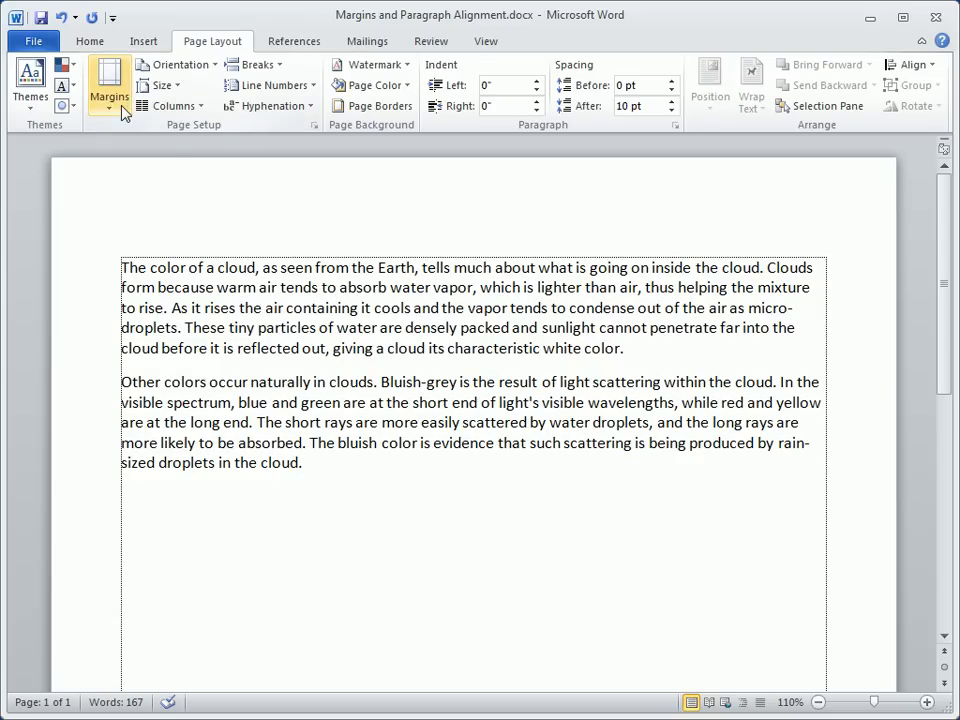
# - Set custom margins: top 0.8", bottom 1", left 1", right 1"
pyautogui.click(108, 84)
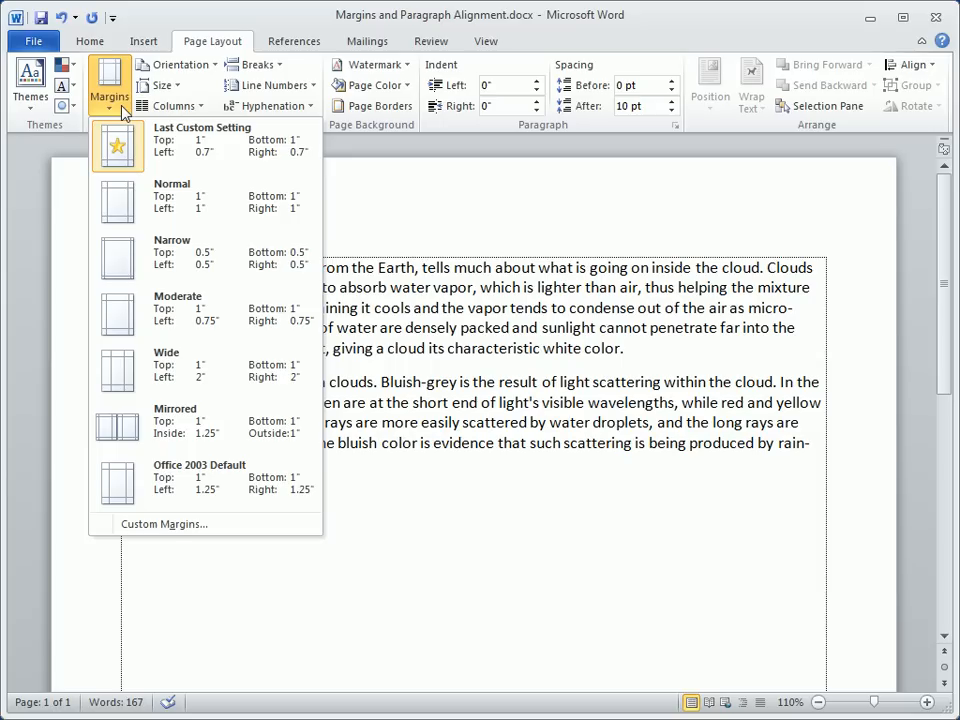
pyautogui.moveTo(208, 524)
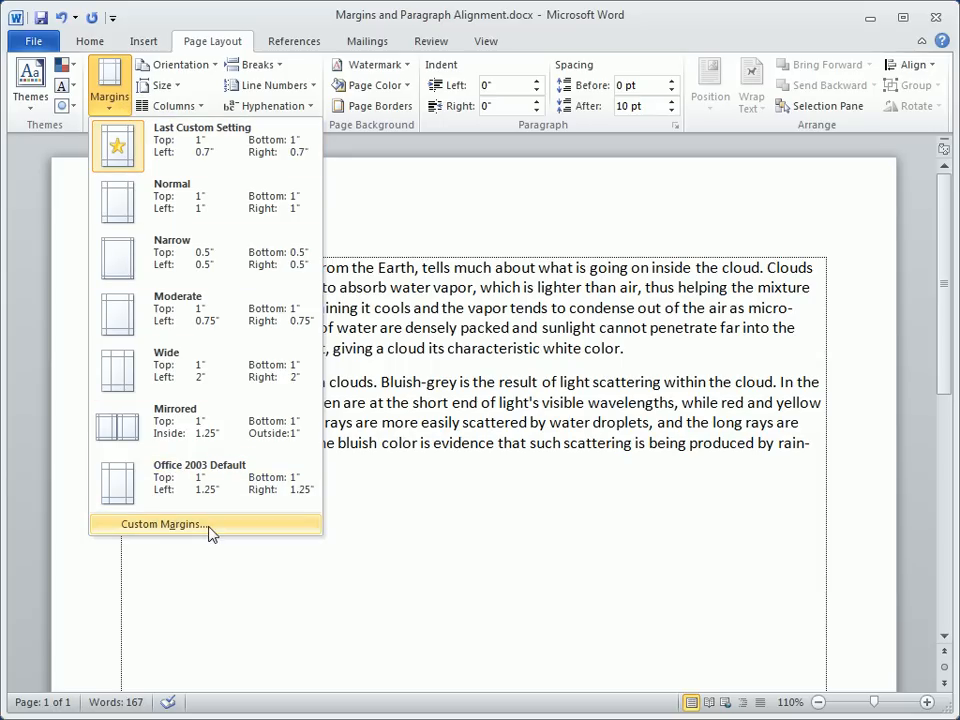
pyautogui.click(160, 524)
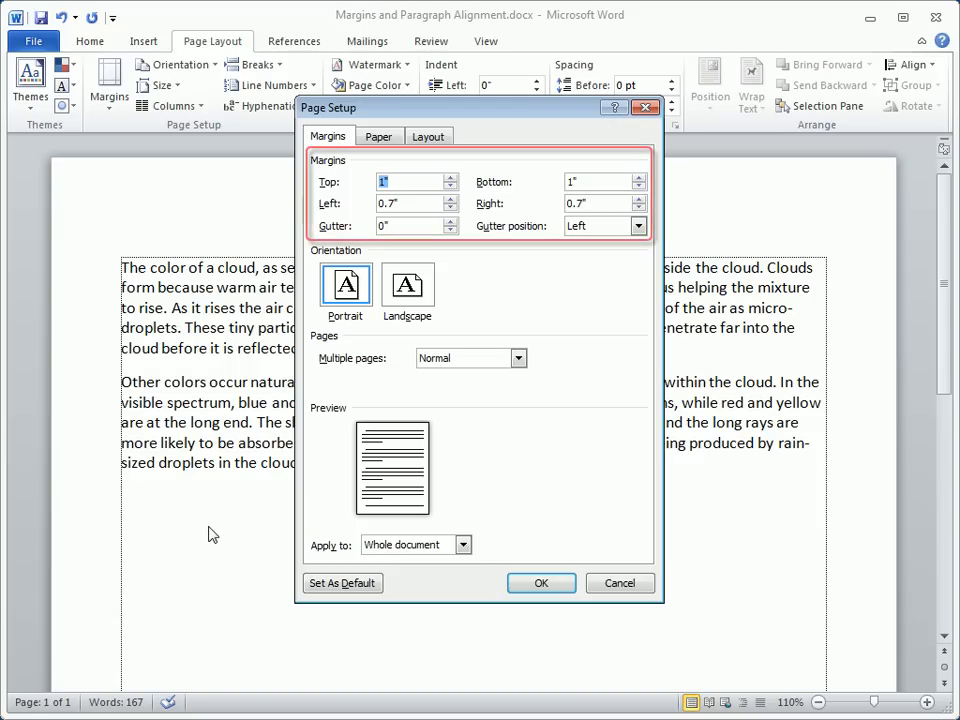
pyautogui.moveTo(288, 392)
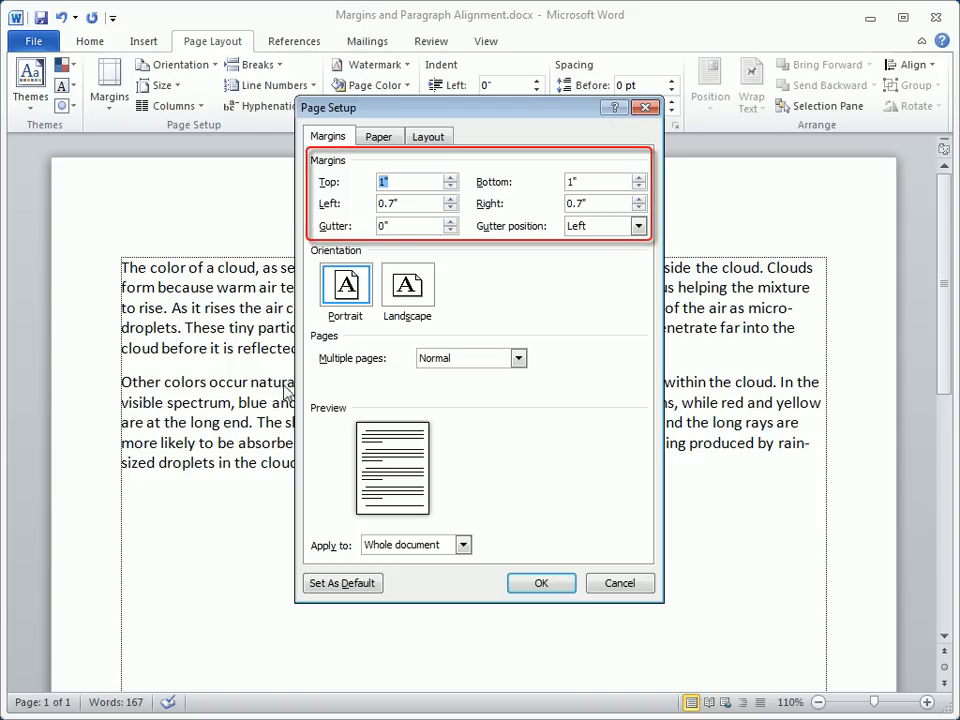
pyautogui.click(452, 186)
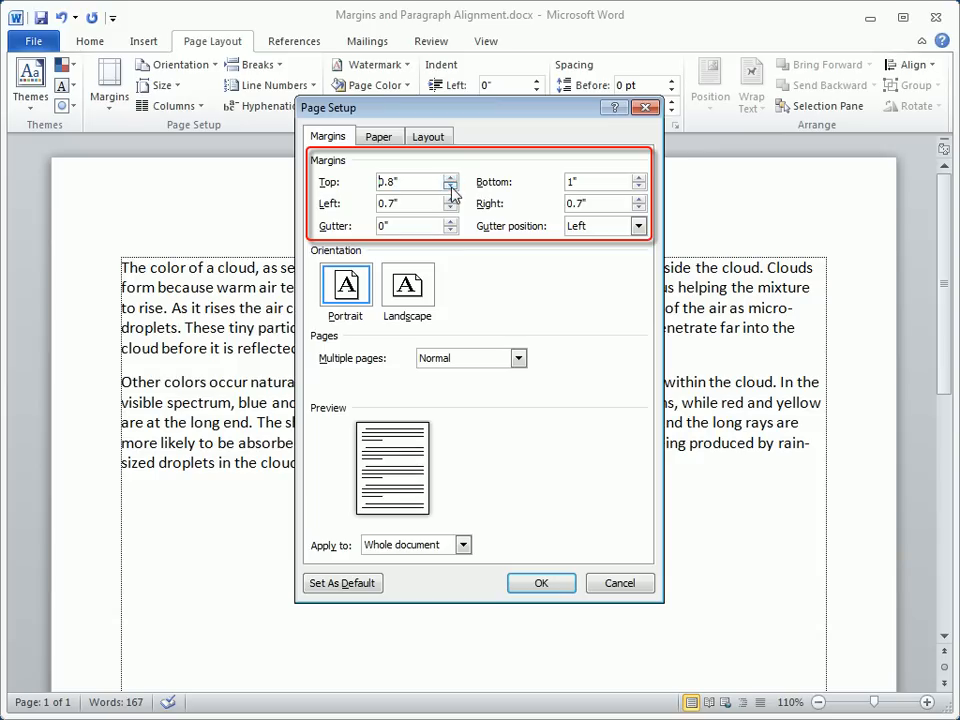
pyautogui.click(450, 200)
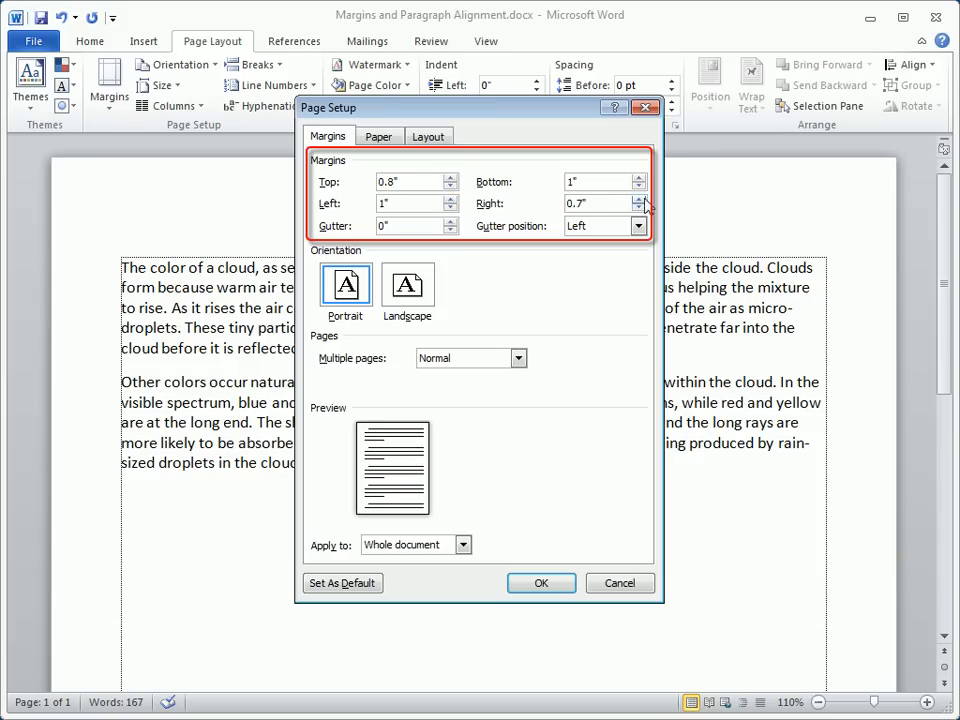
pyautogui.click(644, 198)
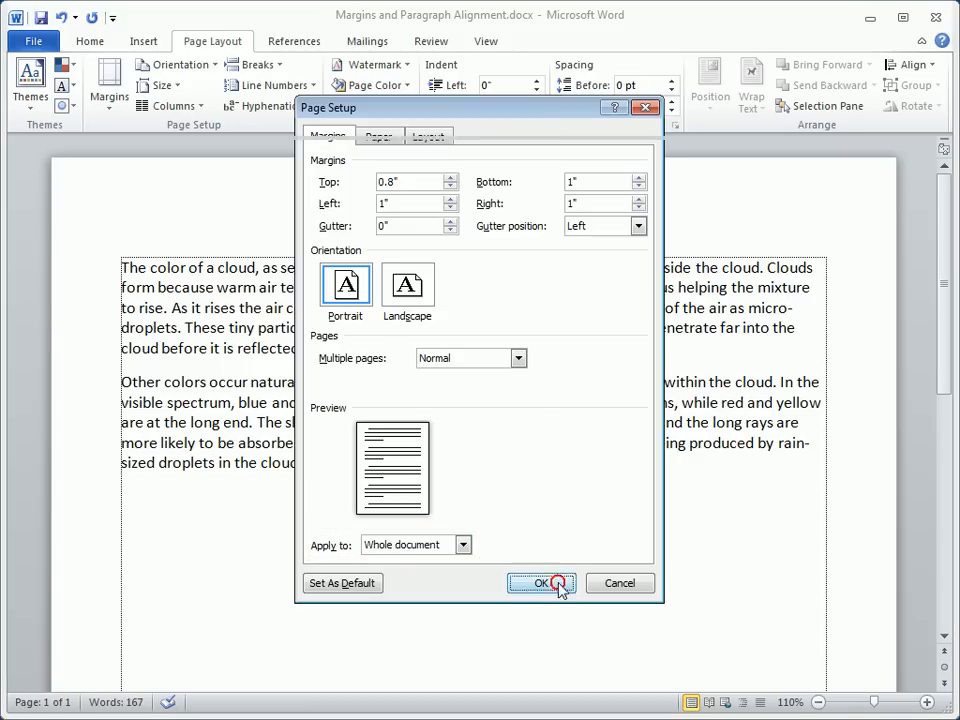
pyautogui.click(540, 584)
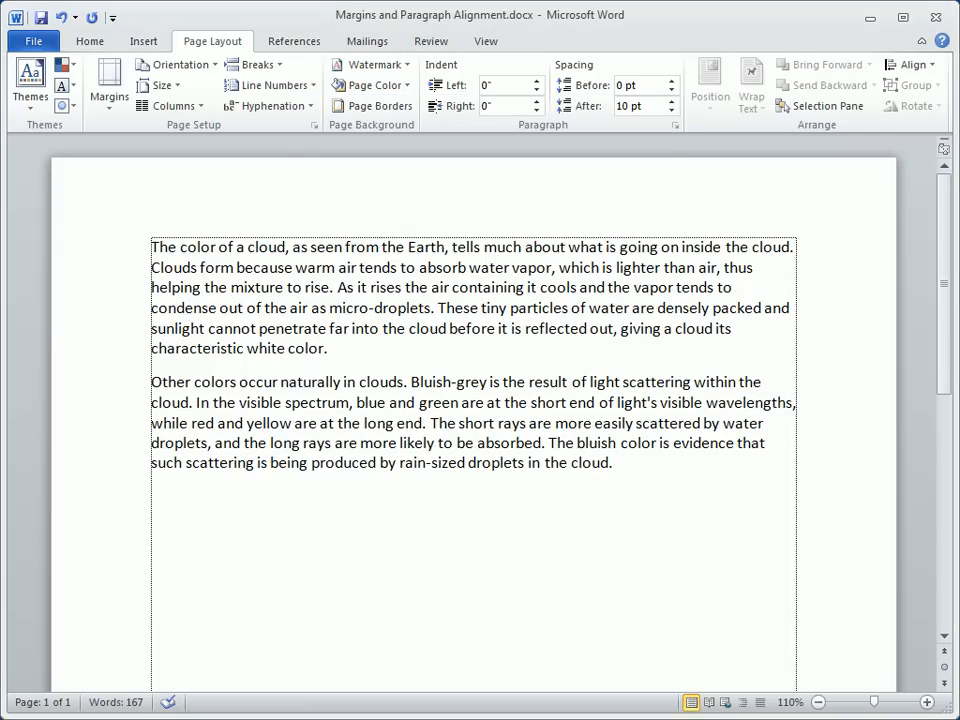
pyautogui.click(612, 464)
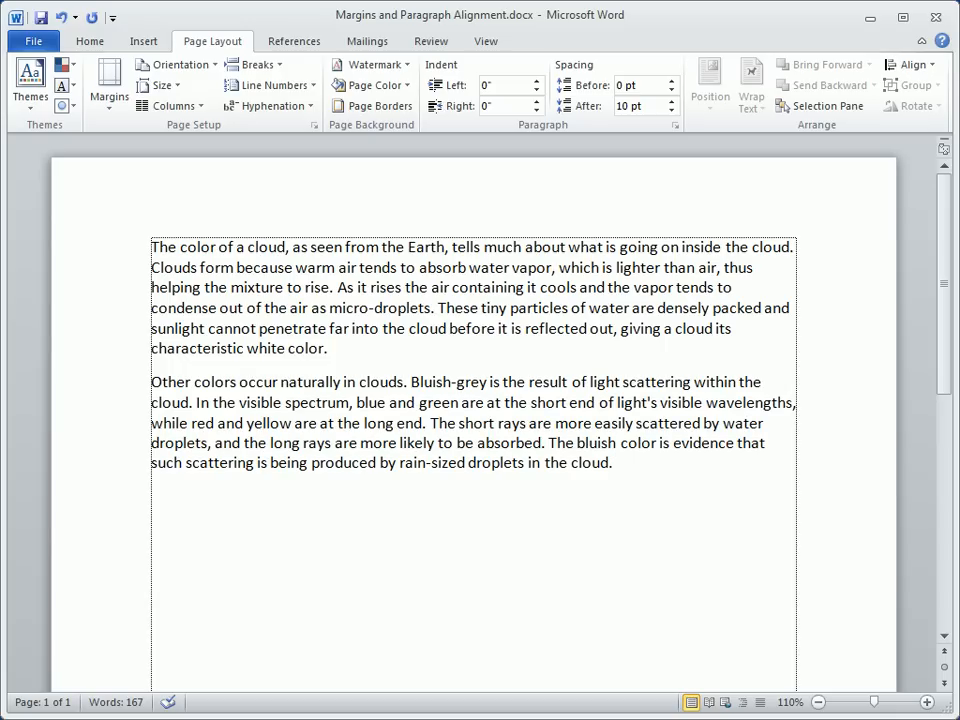
pyautogui.click(612, 462)
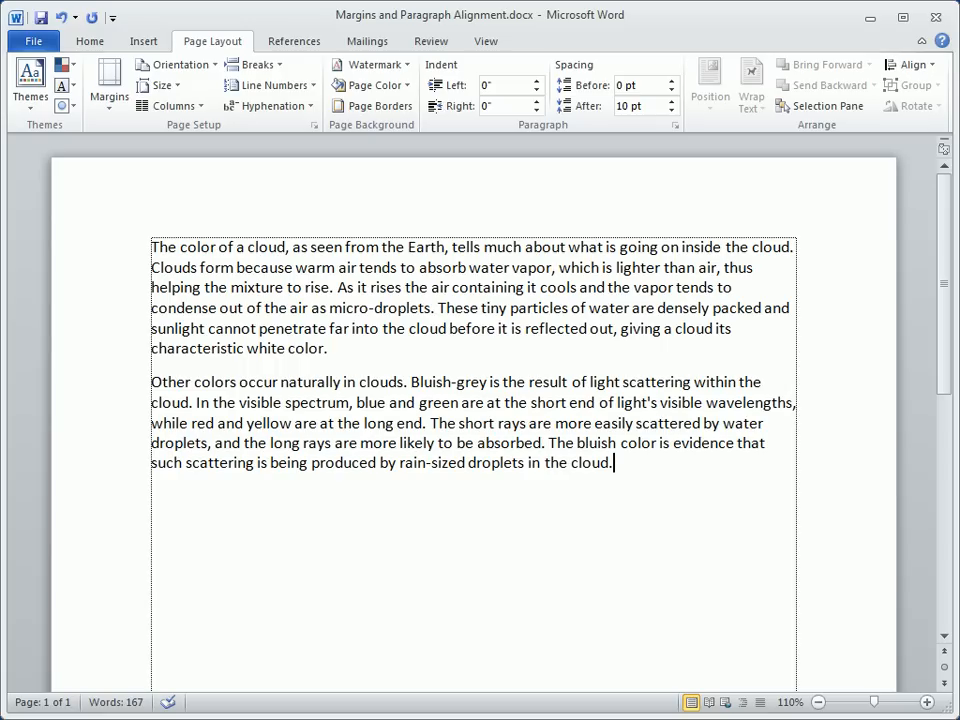
pyautogui.press('ctrl+a')
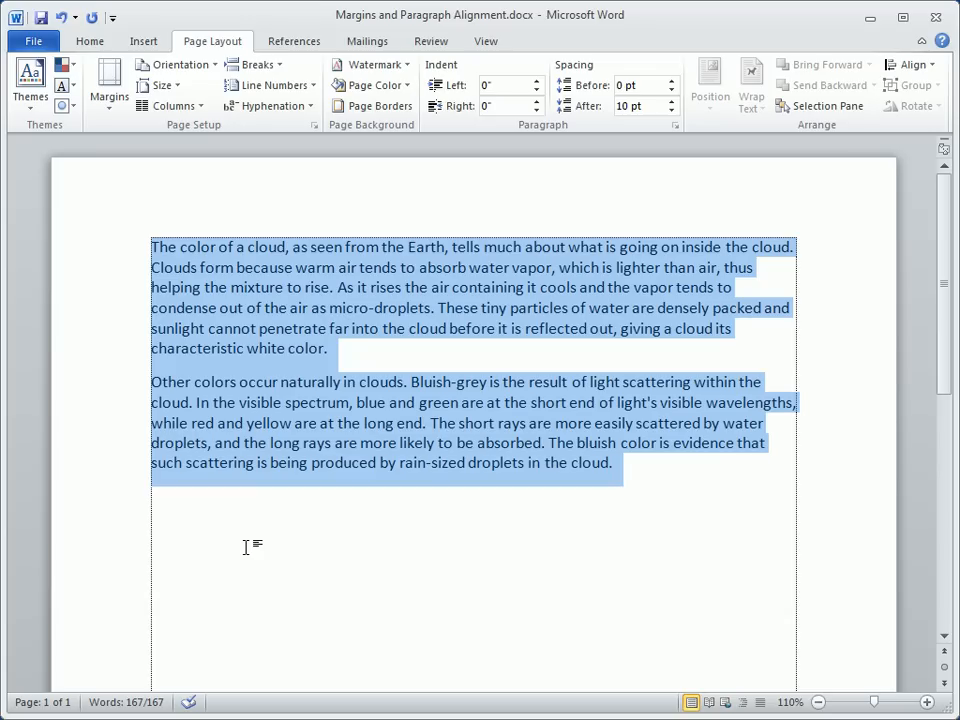
pyautogui.click(420, 292)
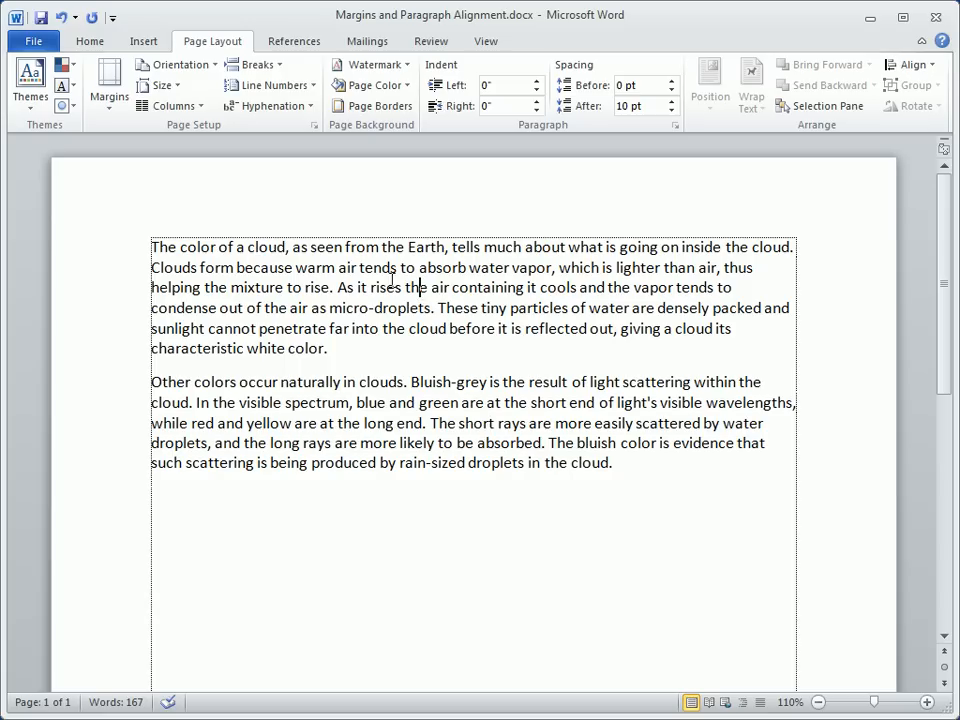
# - Justify the first cloud paragraph after briefly aligning it right
pyautogui.click(90, 40)
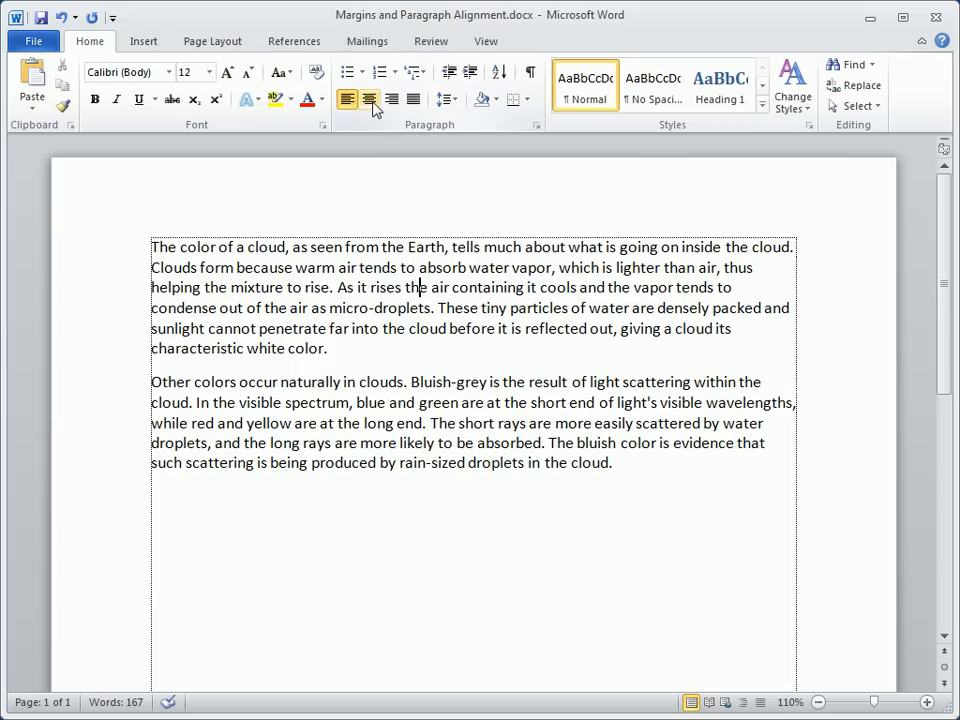
pyautogui.click(392, 100)
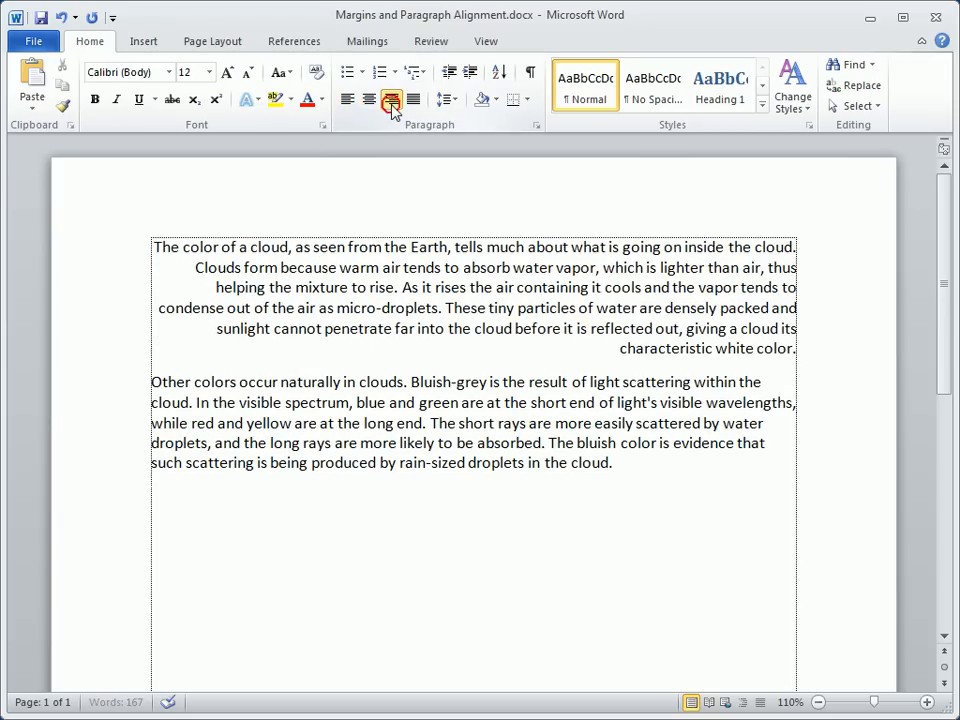
pyautogui.click(412, 100)
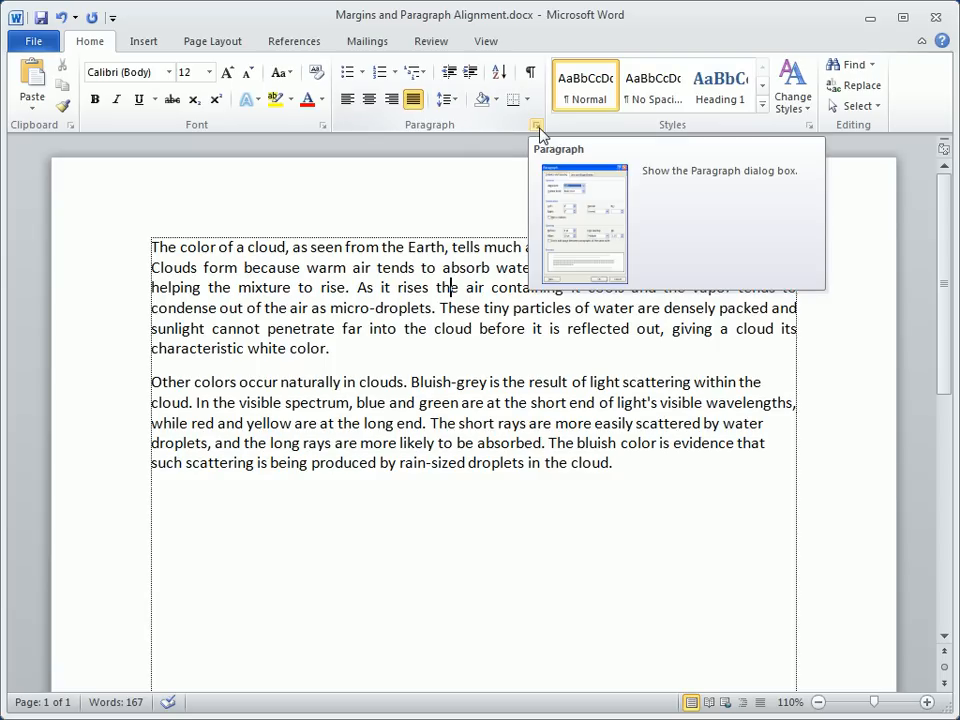
# - Set Spacing Before to 30 pt on the first paragraph in the Paragraph dialog
pyautogui.click(536, 124)
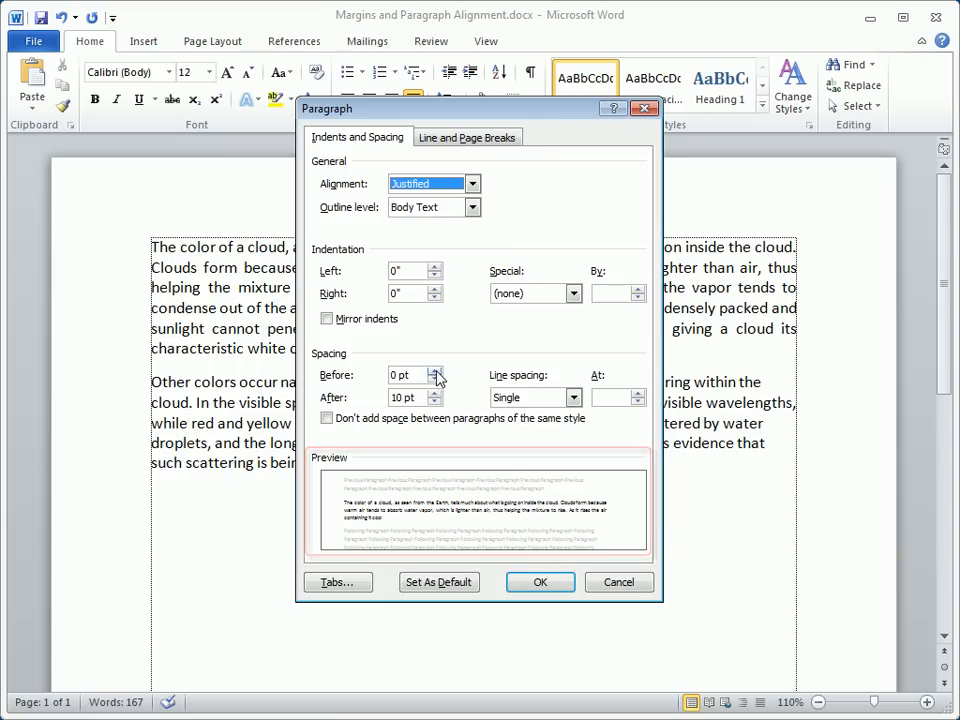
pyautogui.click(436, 370)
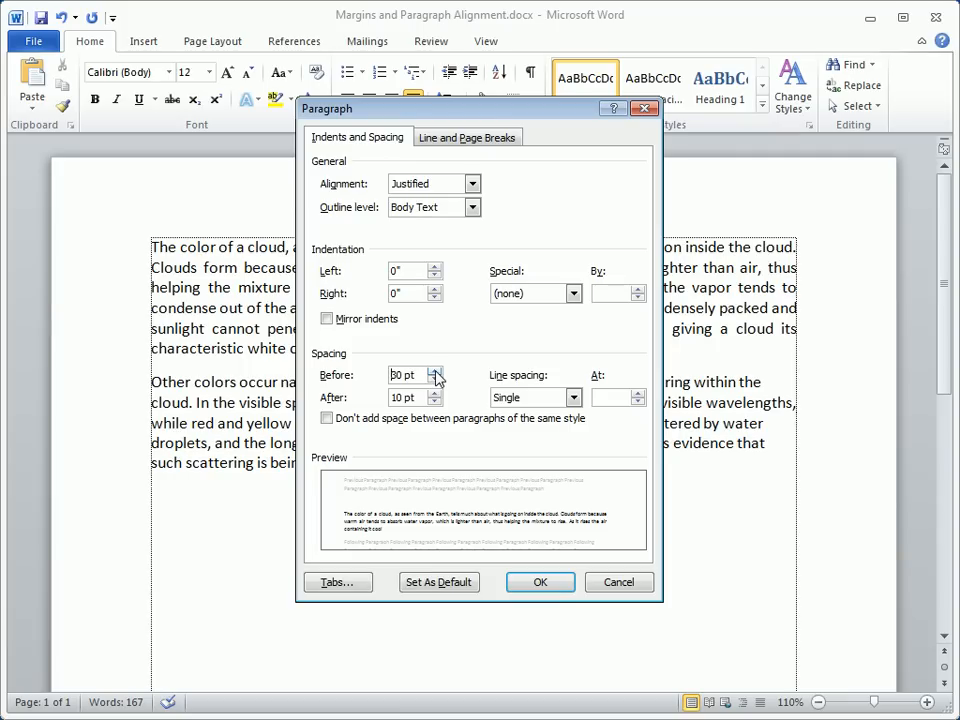
pyautogui.click(540, 582)
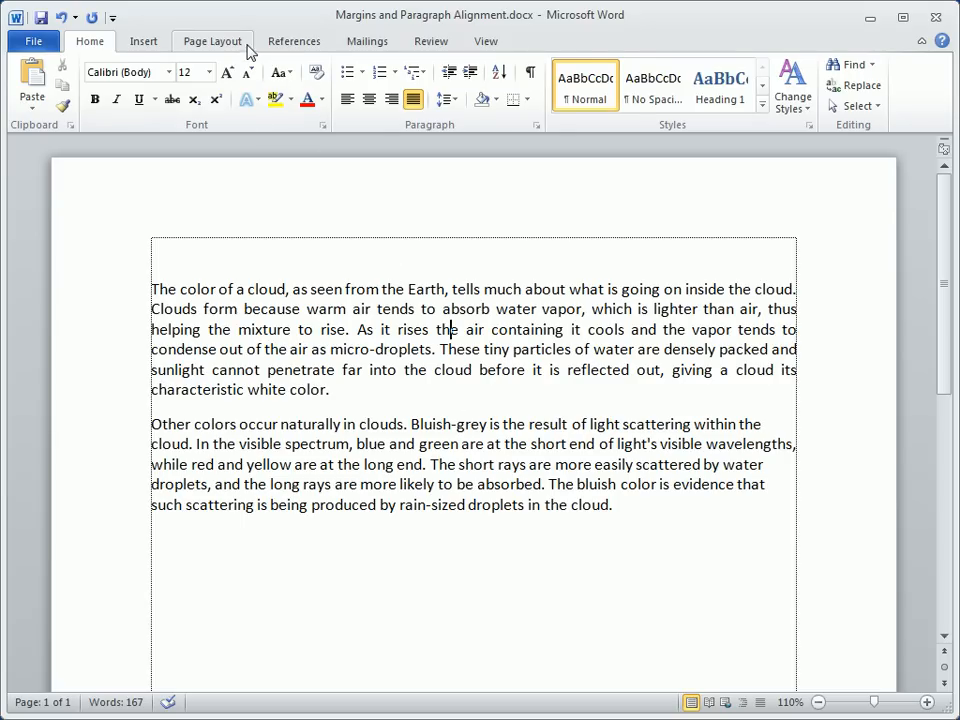
# - Keep the left indent at 0" and lower the first paragraph's Spacing Before to 12 pt
pyautogui.click(212, 40)
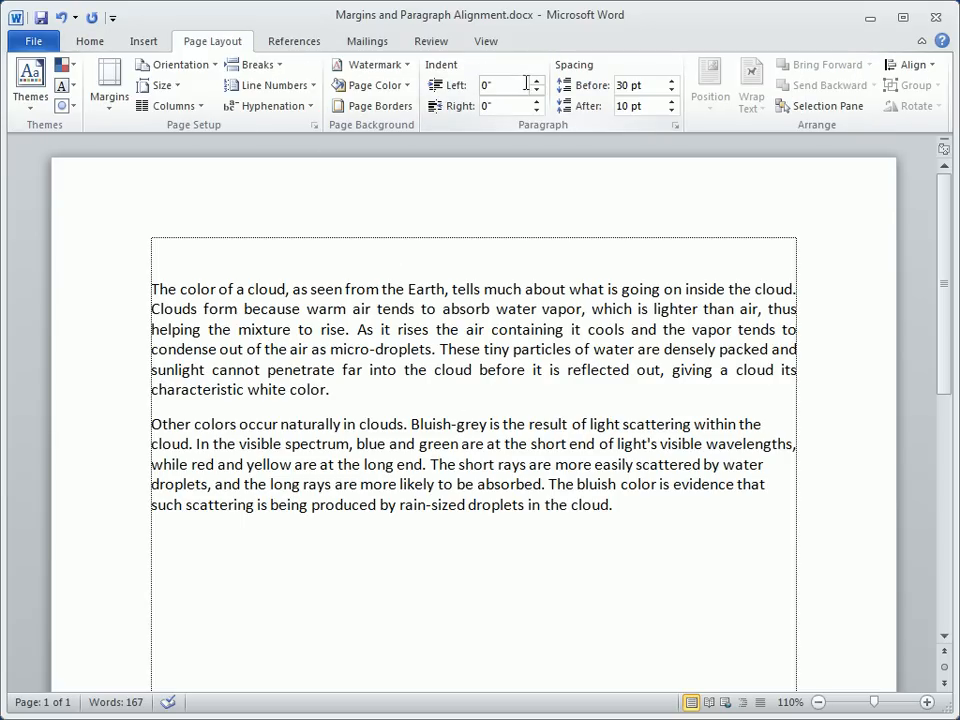
pyautogui.click(536, 80)
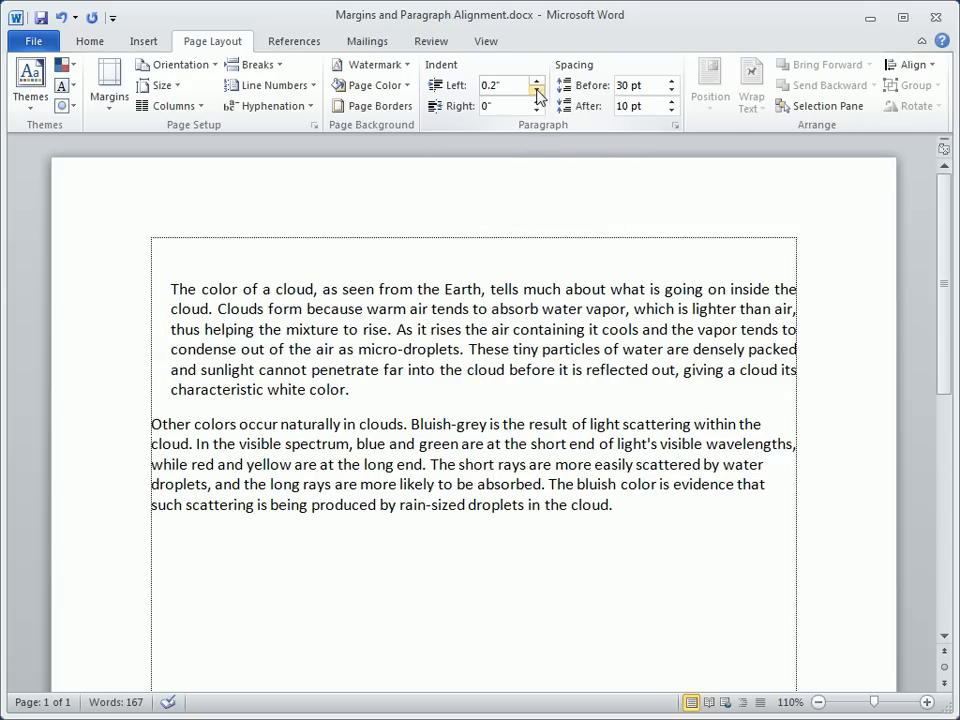
pyautogui.click(538, 90)
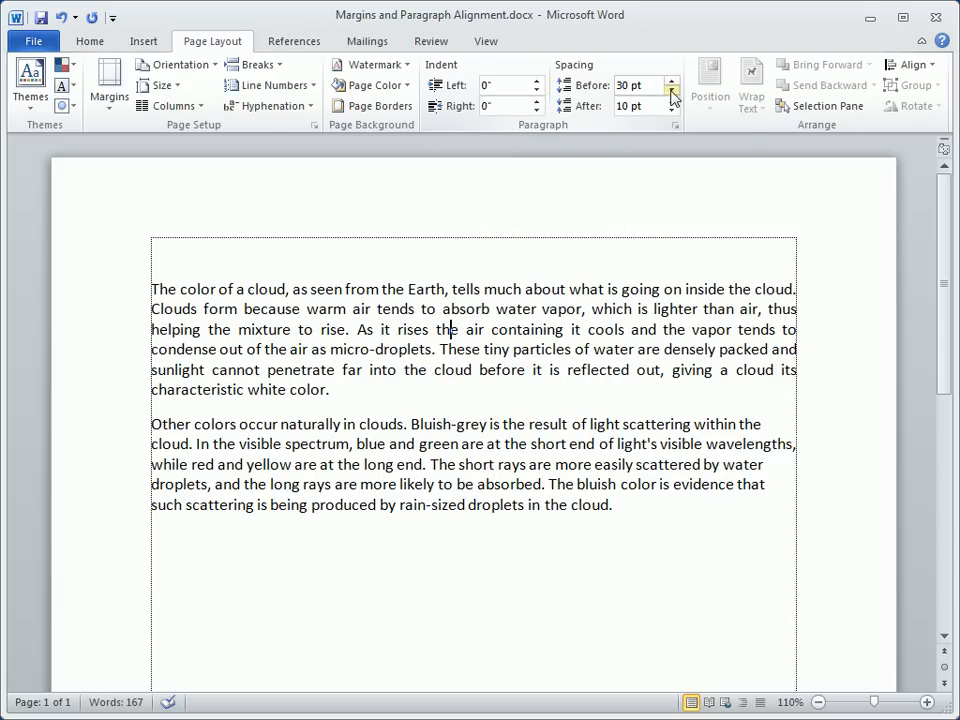
pyautogui.click(672, 88)
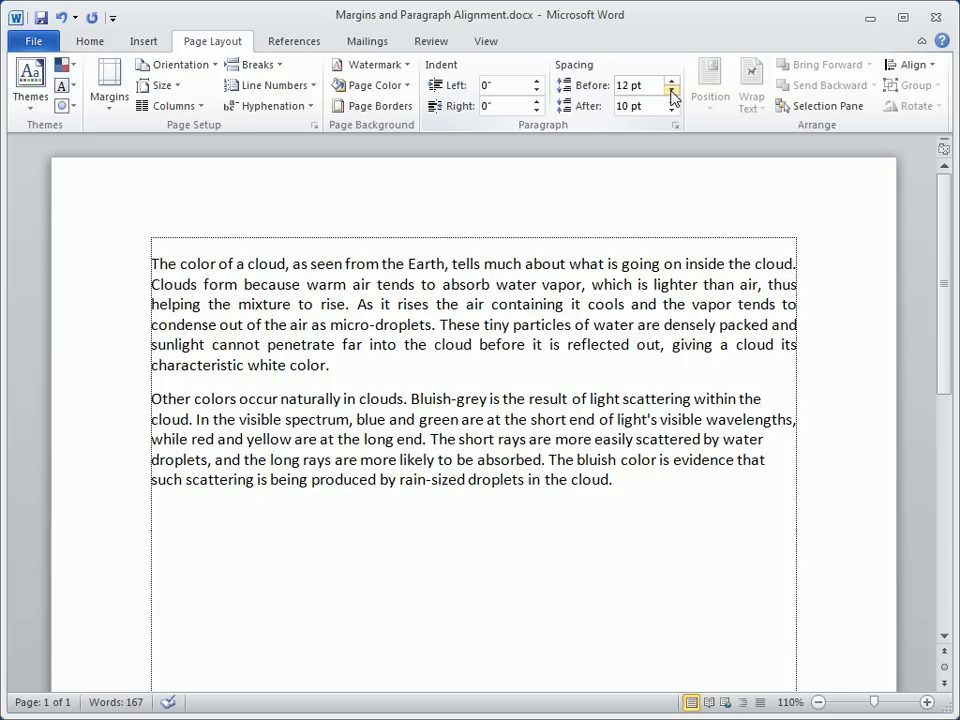